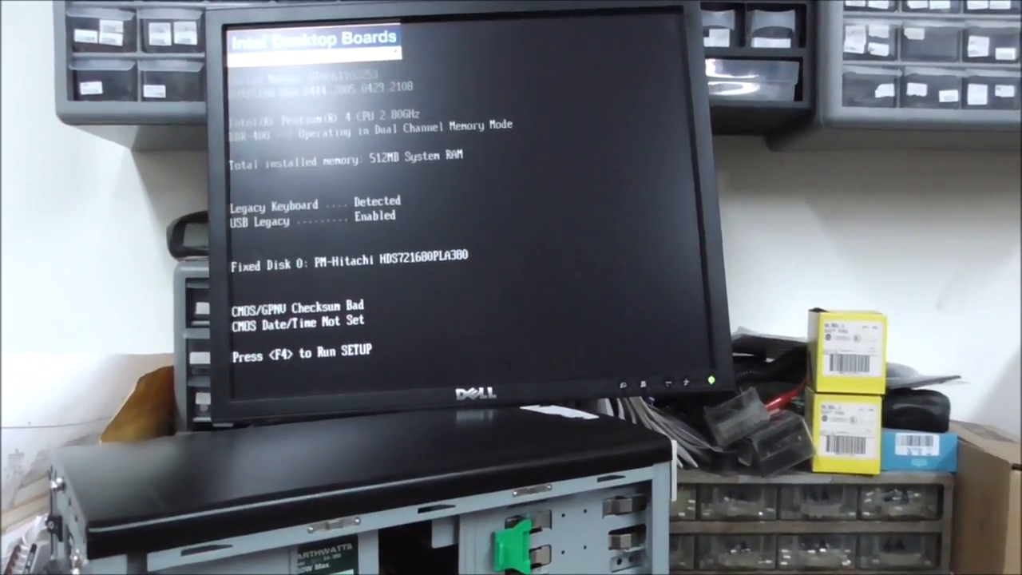
# Enter SETUP via F4 at POST, reaching the main screen with 512 MB dual-channel memory shown.
pyautogui.press('f4')
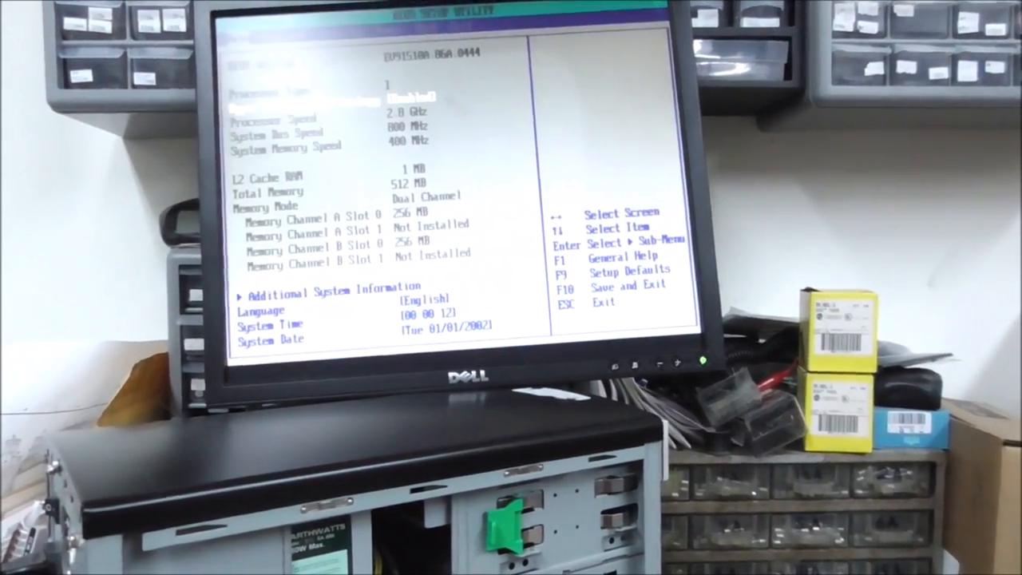